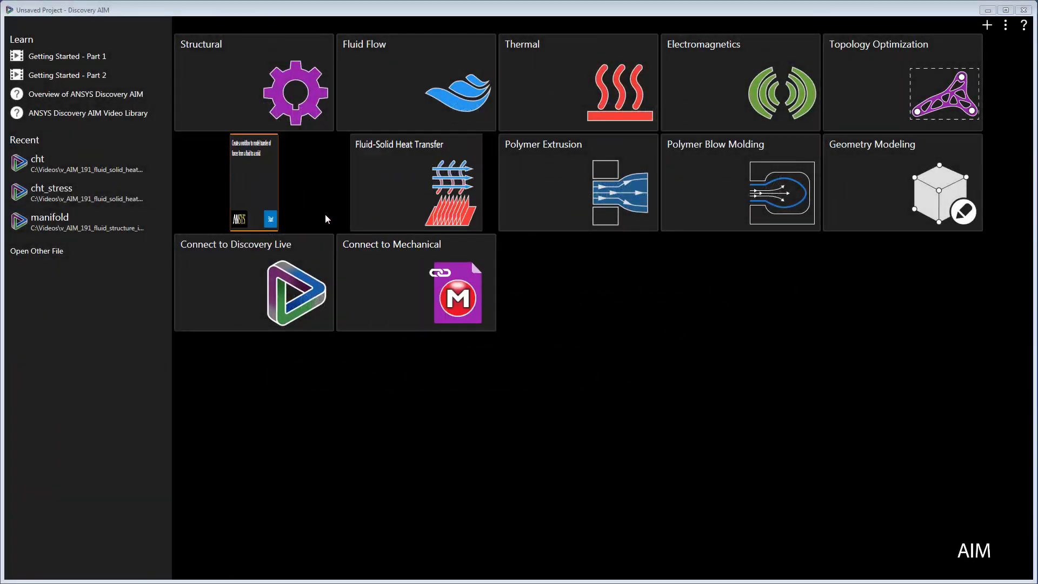
pyautogui.moveTo(312, 223)
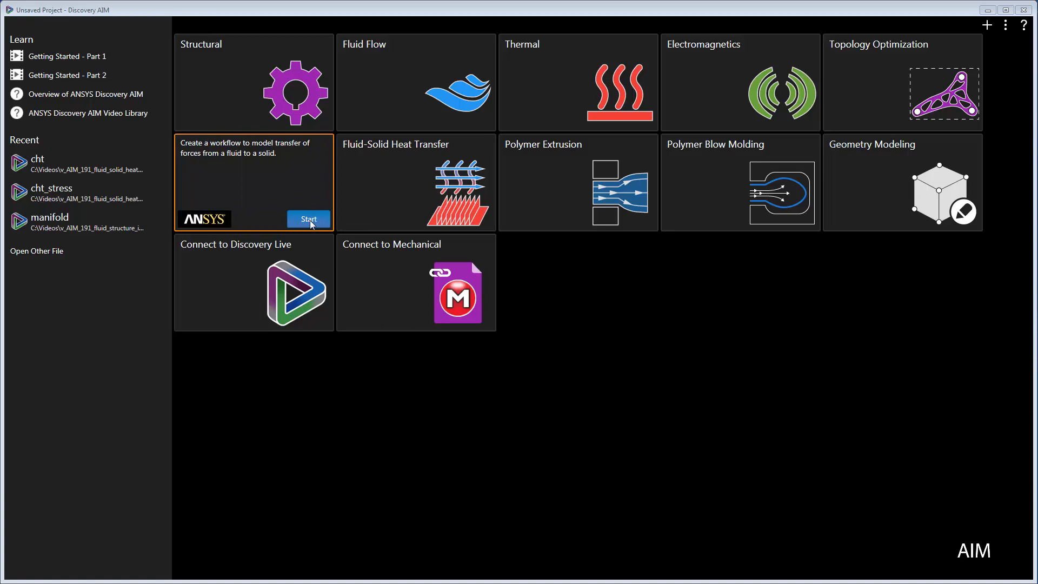
# - Start a new Fluid-Structure Interaction study from the start-page template
pyautogui.click(308, 219)
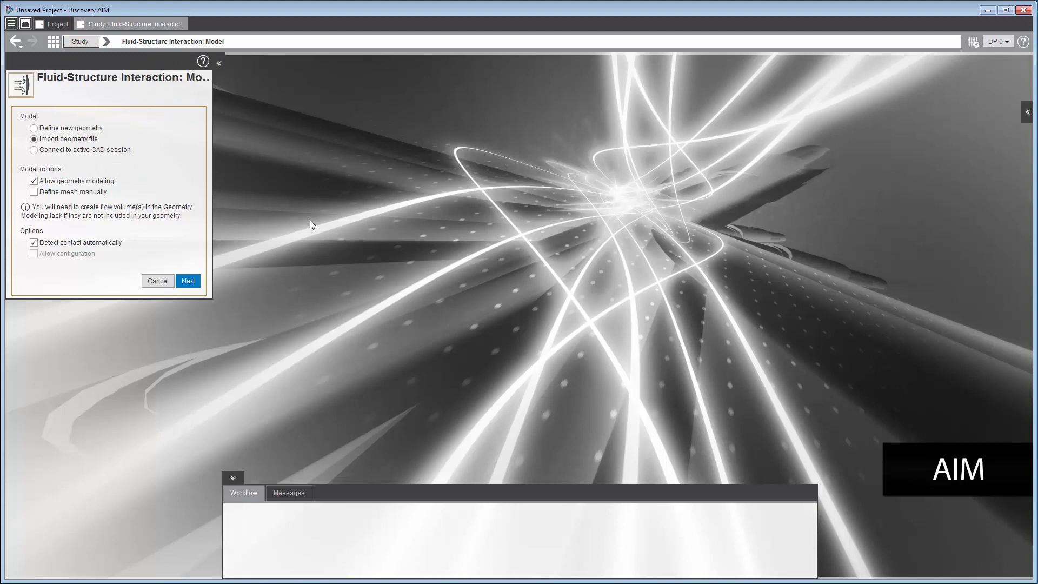
pyautogui.moveTo(272, 176)
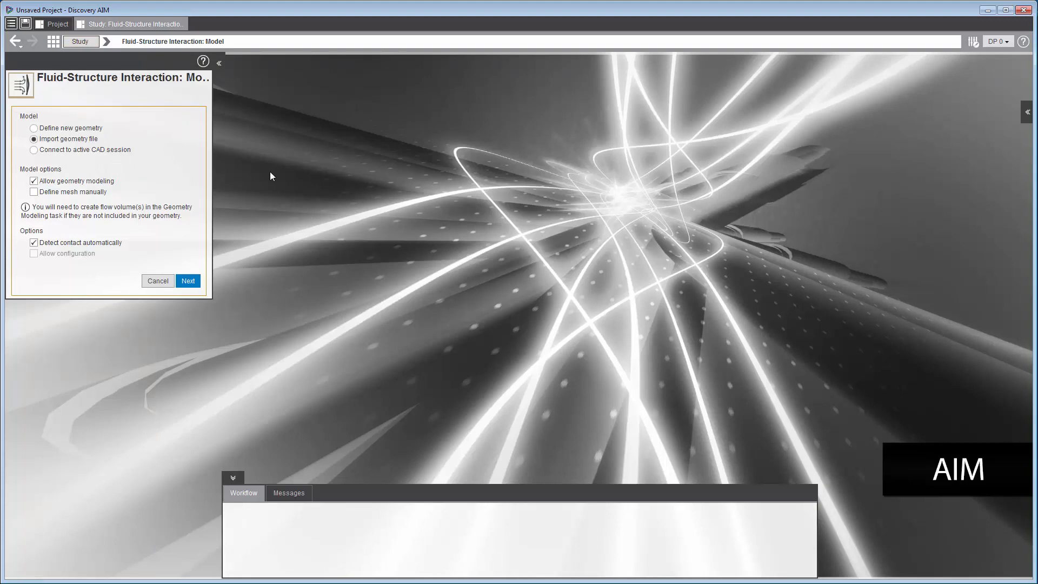
pyautogui.moveTo(216, 148)
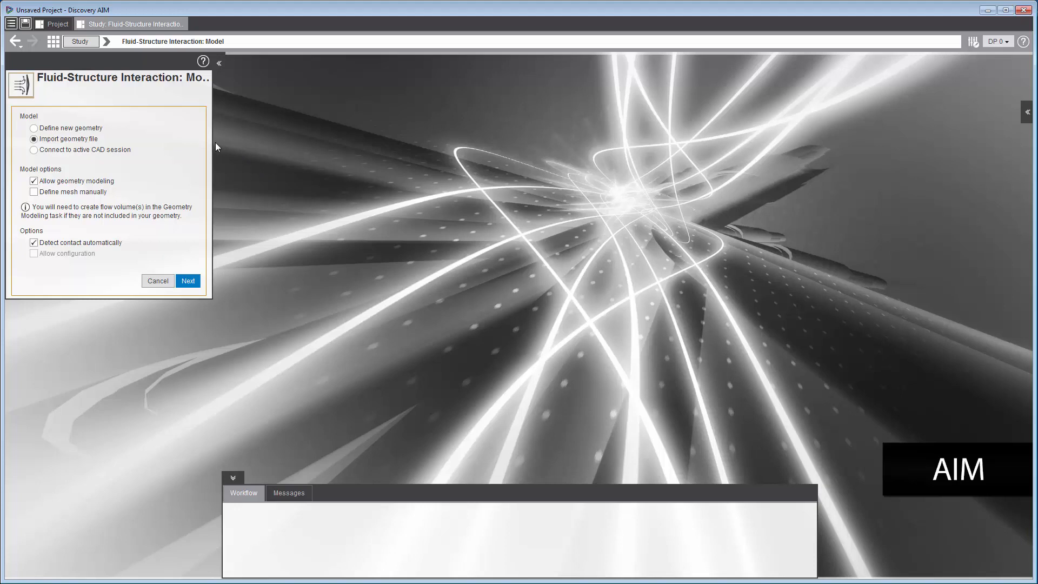
pyautogui.moveTo(175, 171)
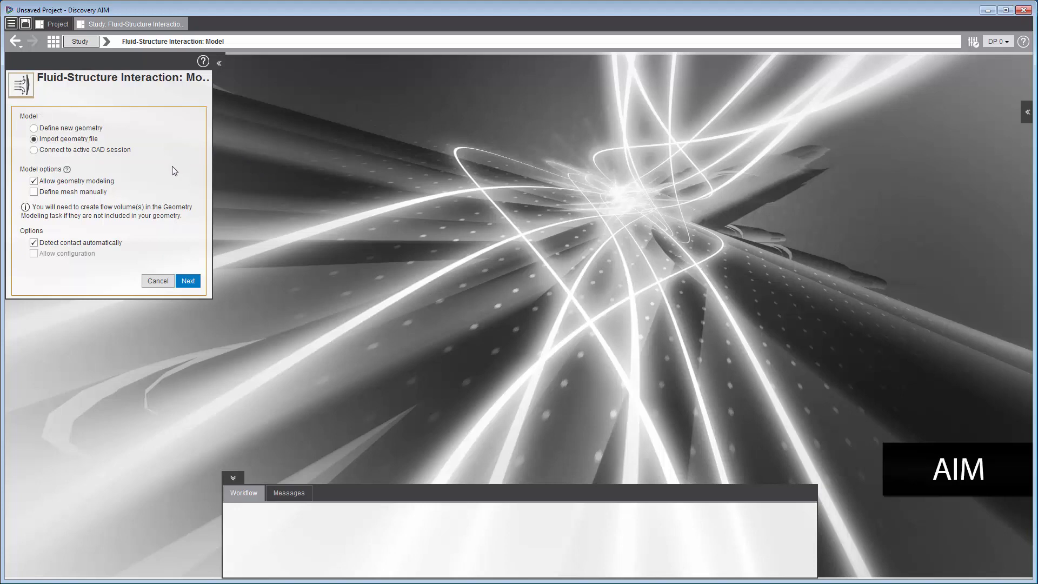
pyautogui.moveTo(188, 281)
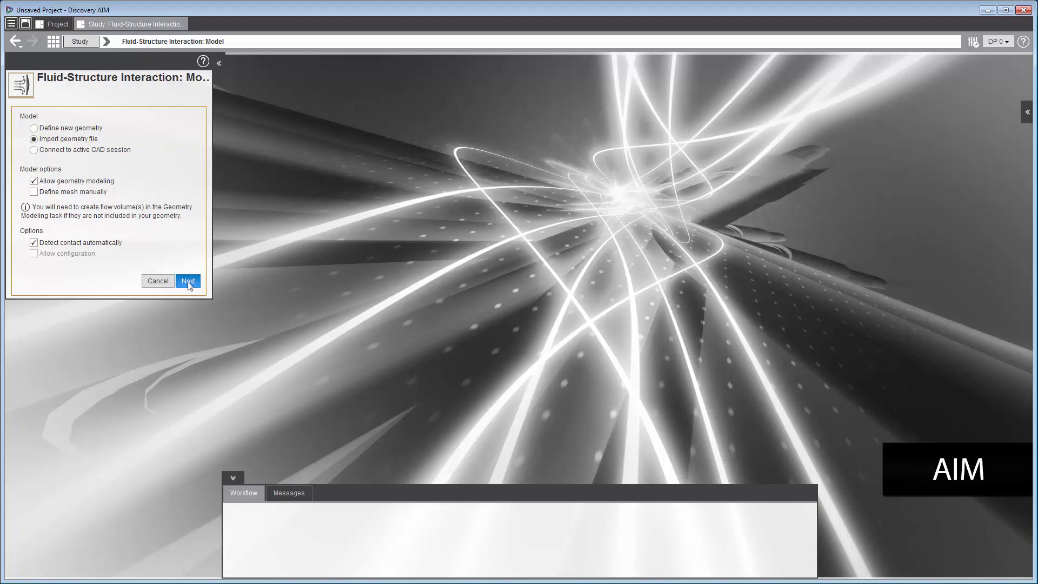
# - Import the manifold_solid.scdoc geometry into the study
pyautogui.click(188, 282)
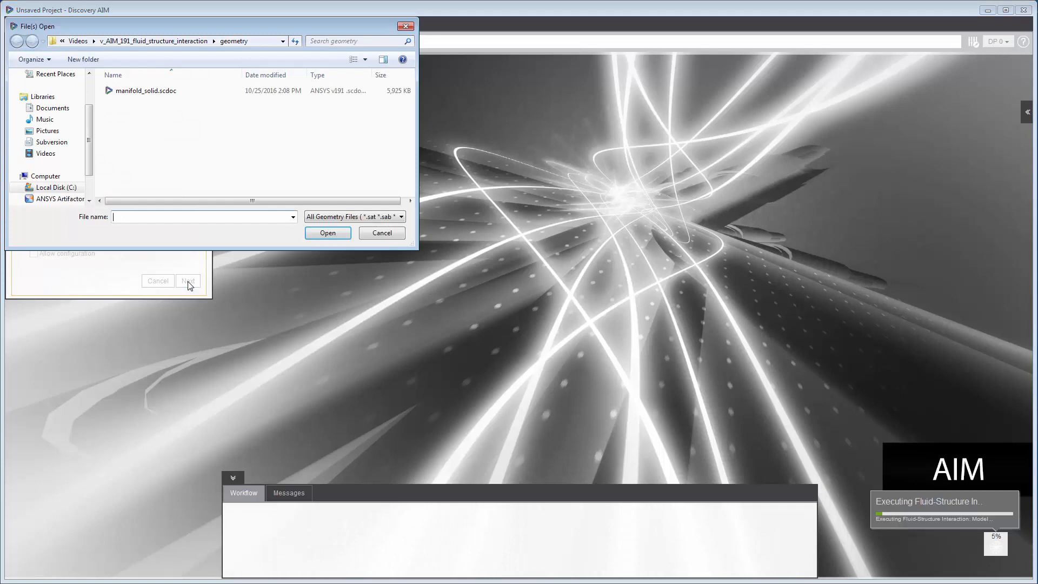
pyautogui.click(145, 91)
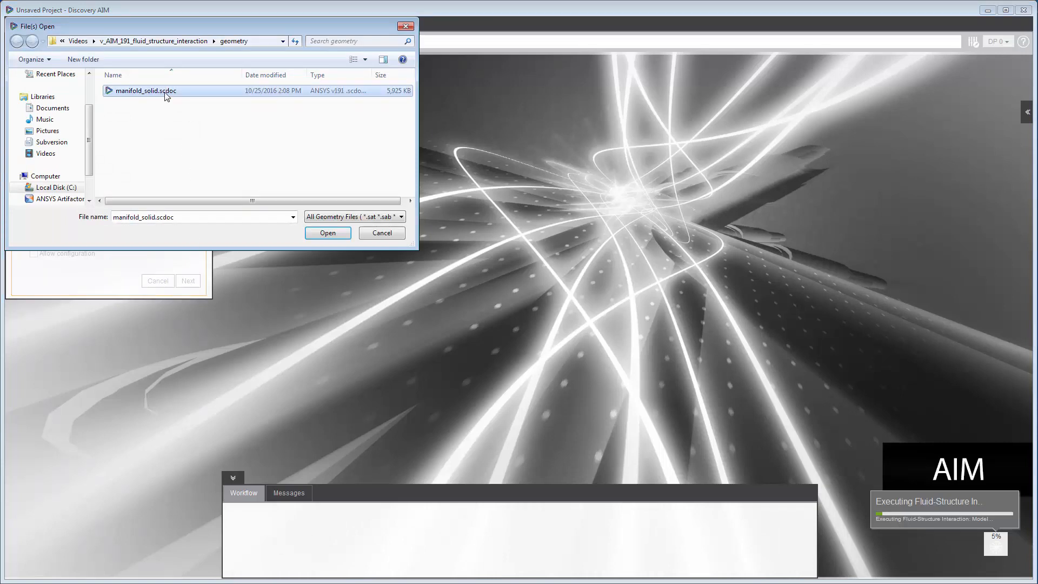
pyautogui.click(327, 232)
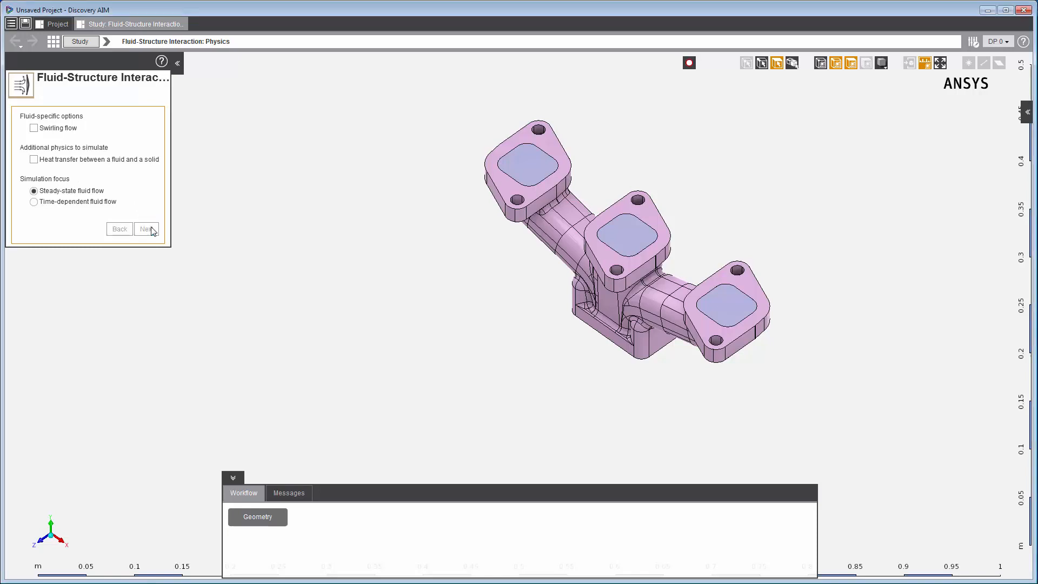
# - Enable heat transfer for the air fluid region and assign Structural Steel to the solid region
pyautogui.click(147, 230)
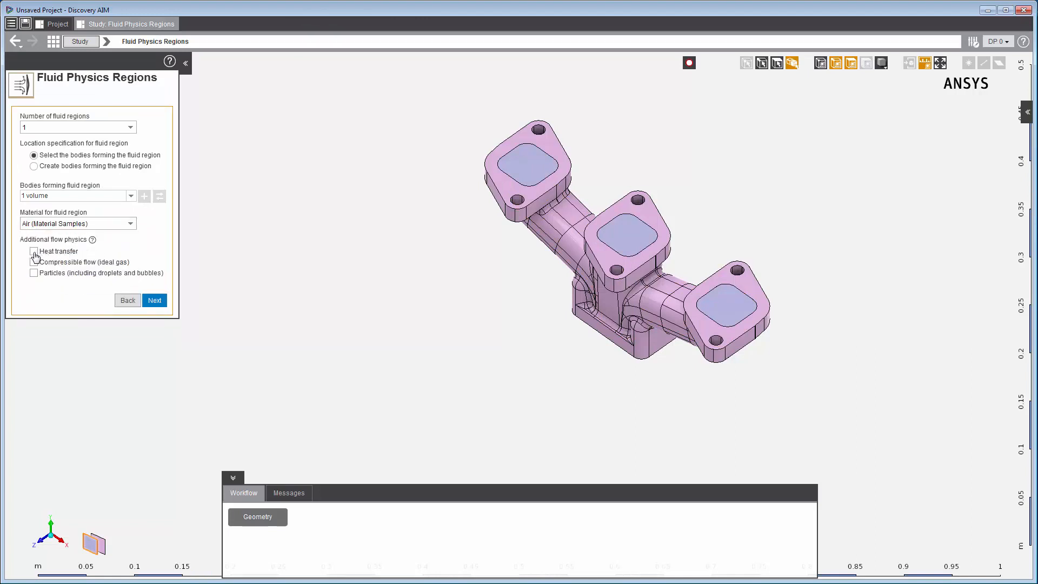
pyautogui.click(33, 252)
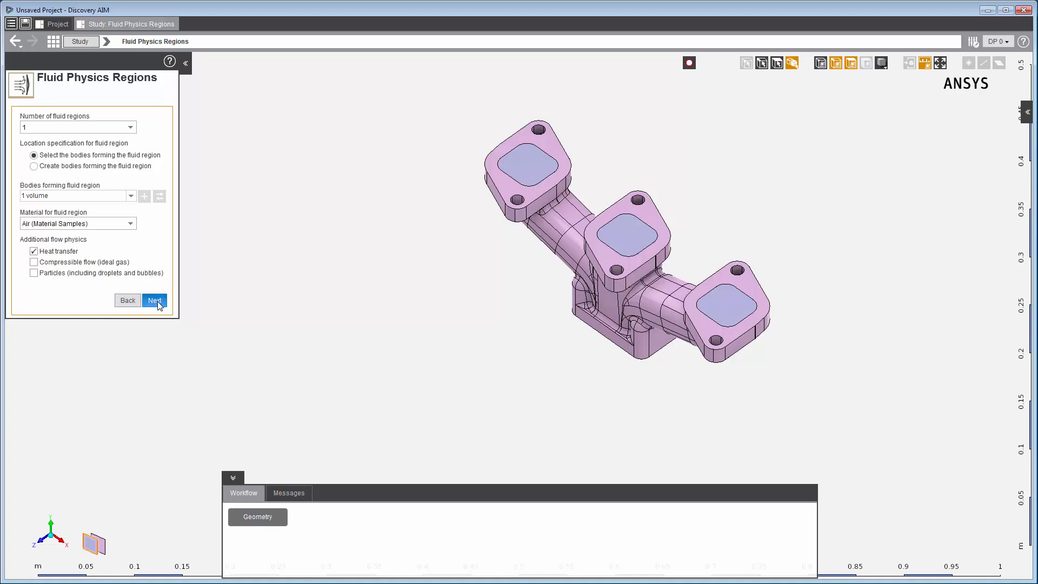
pyautogui.click(155, 301)
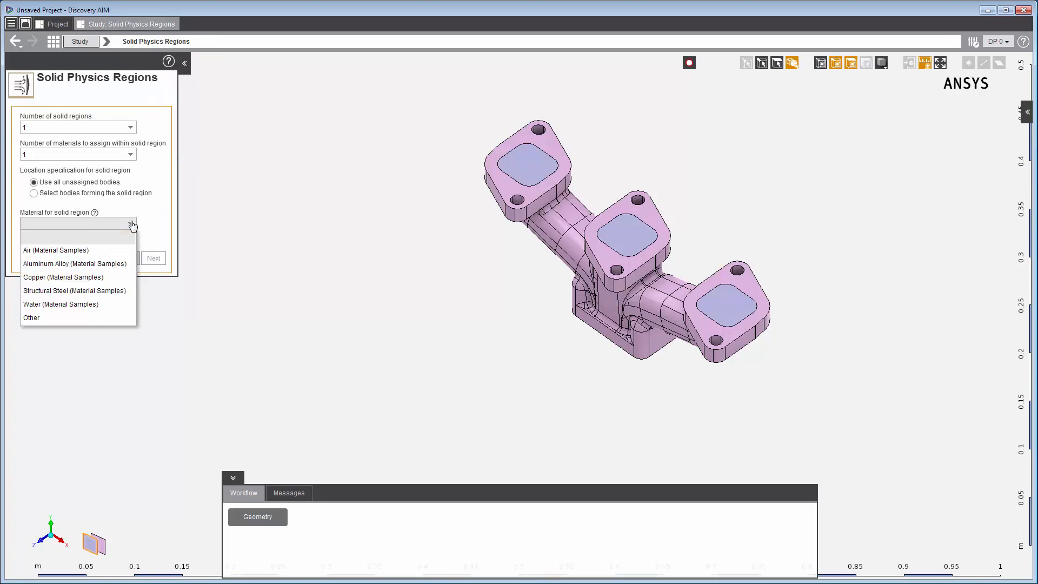
pyautogui.click(74, 289)
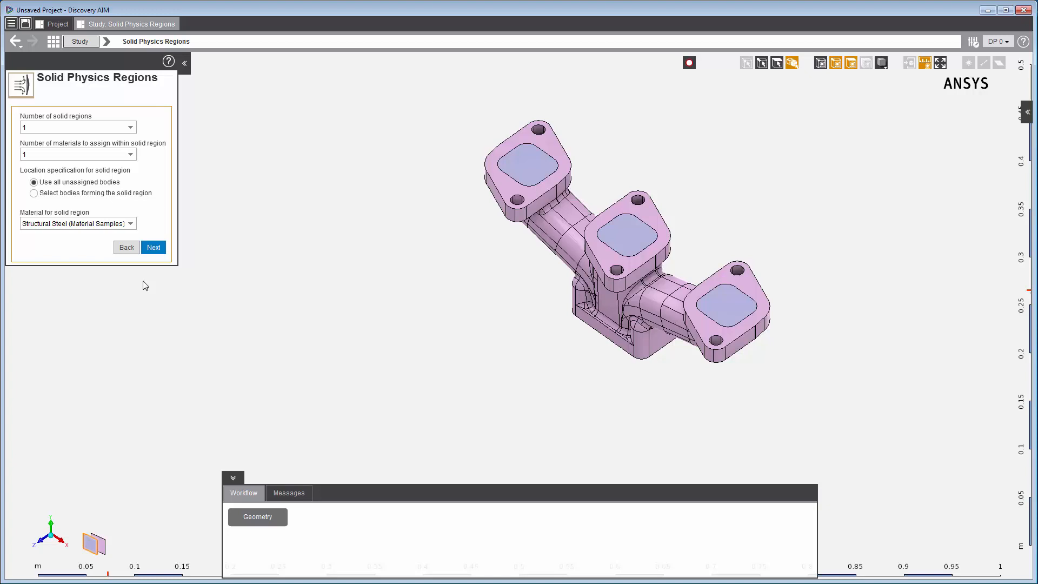
pyautogui.click(153, 247)
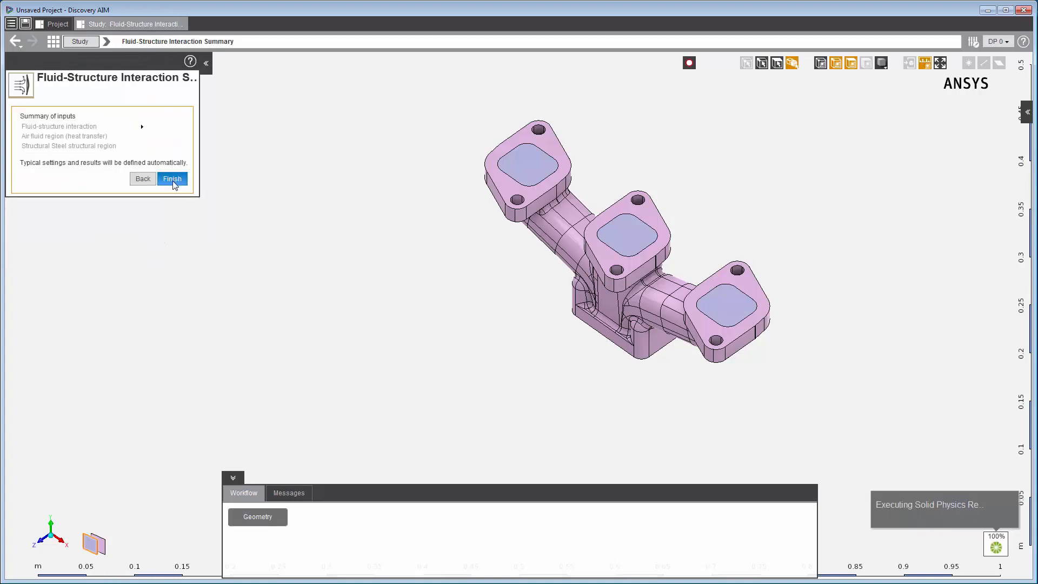
# - Finish the guided setup and review the linked Flow and Structural workflow
pyautogui.click(172, 178)
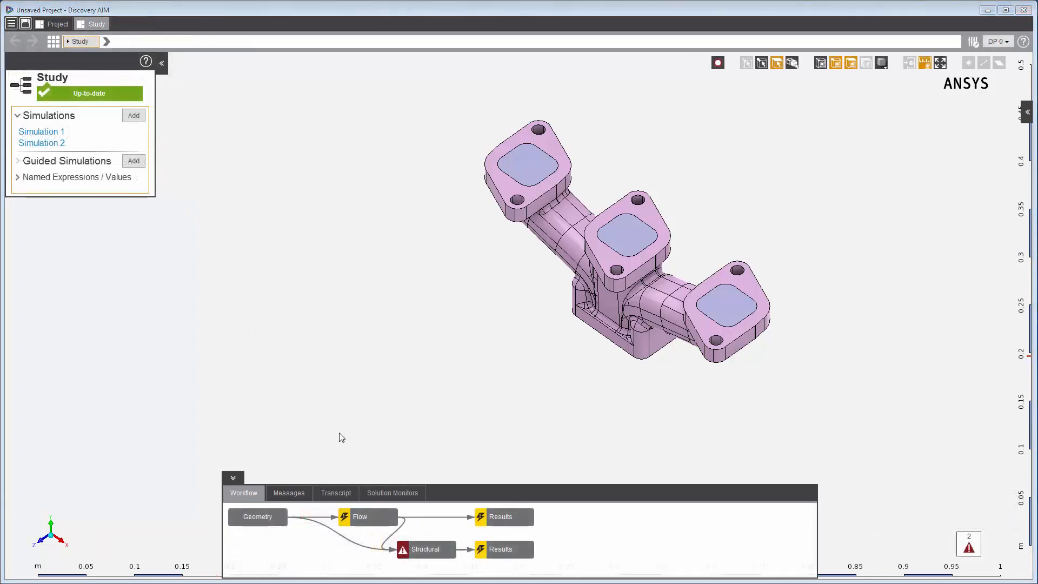
pyautogui.moveTo(383, 518)
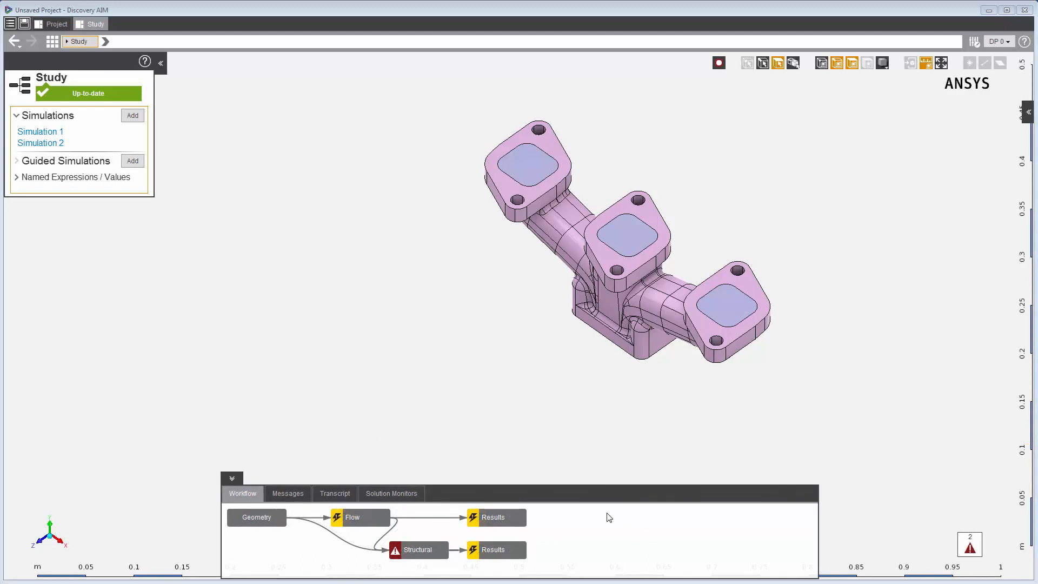
pyautogui.moveTo(536, 524)
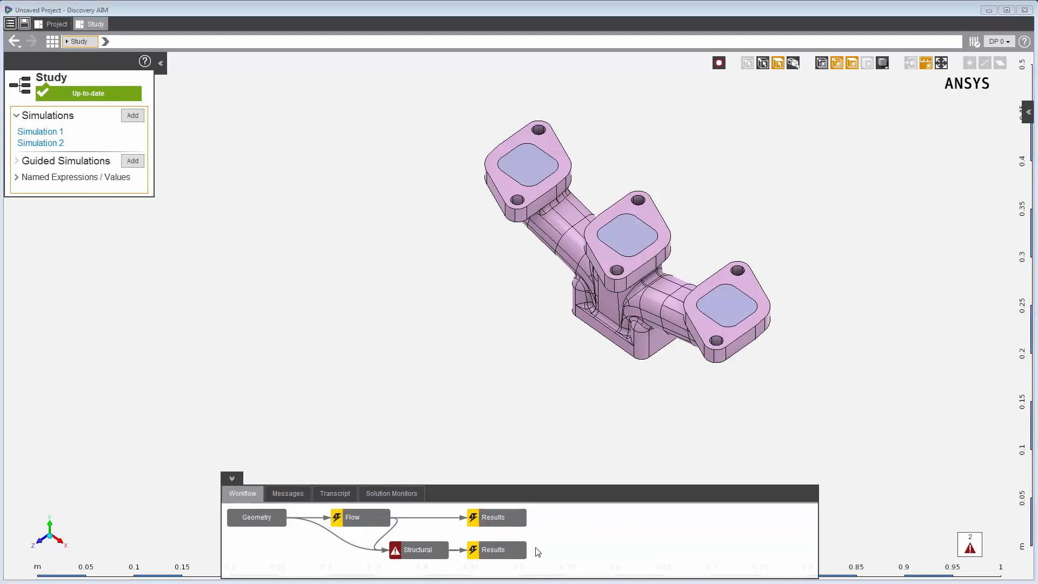
pyautogui.click(495, 517)
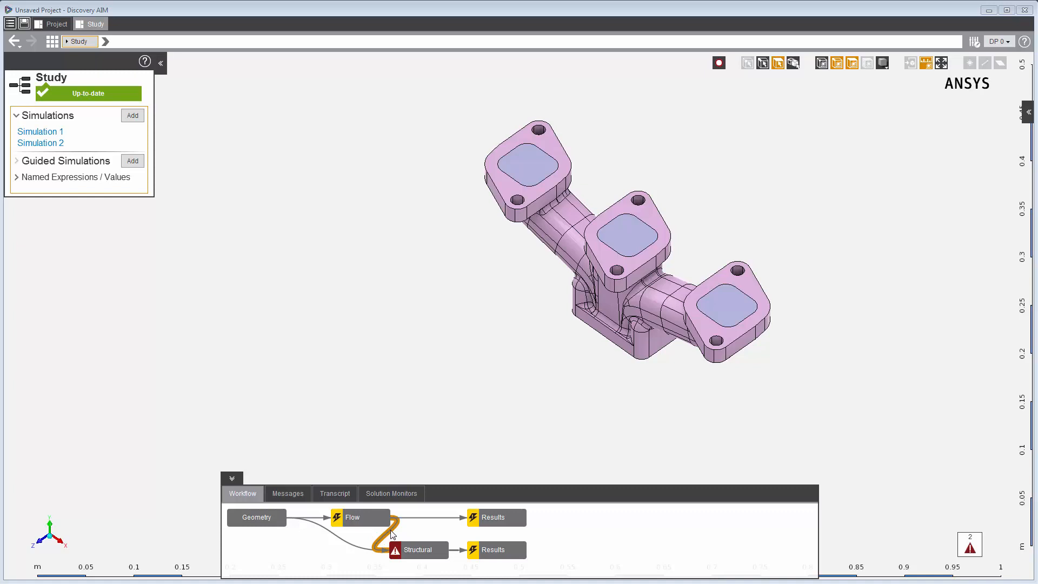
pyautogui.moveTo(504, 429)
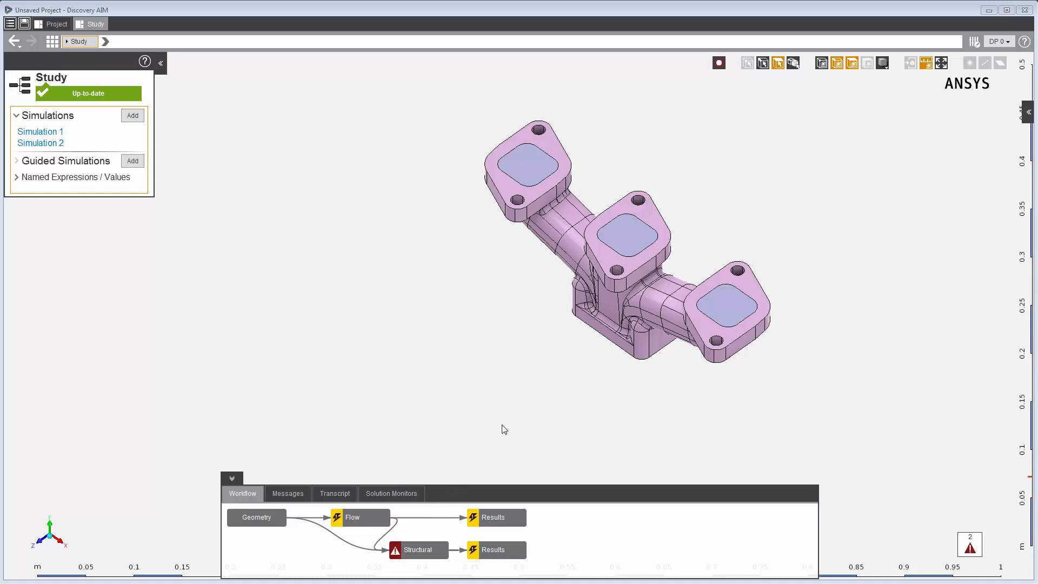
pyautogui.moveTo(517, 414)
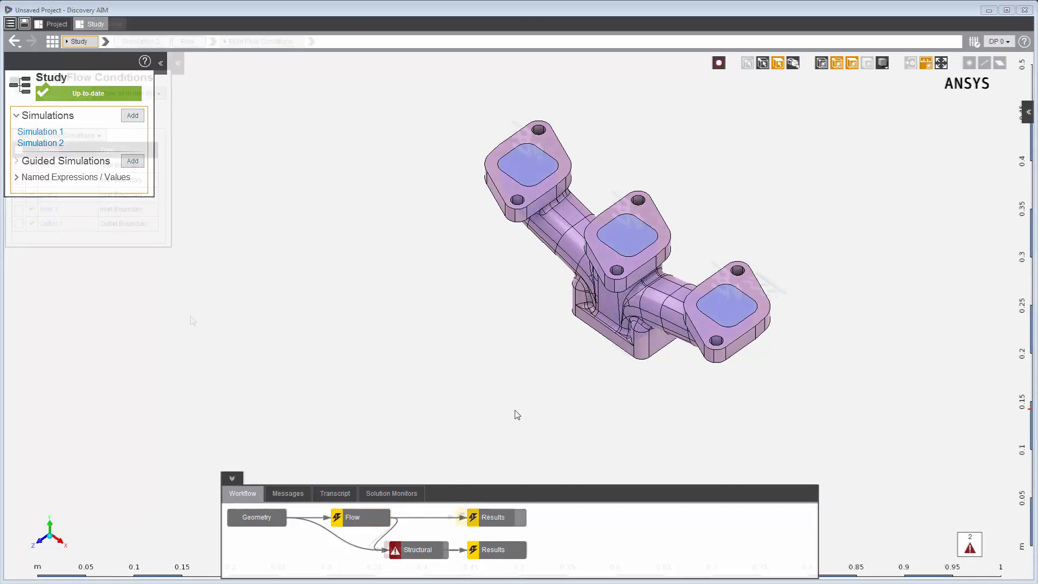
# - Review the Flow conditions: Wall 1, Inlet 1–3 and Outlet 1 locations on the manifold
pyautogui.click(354, 517)
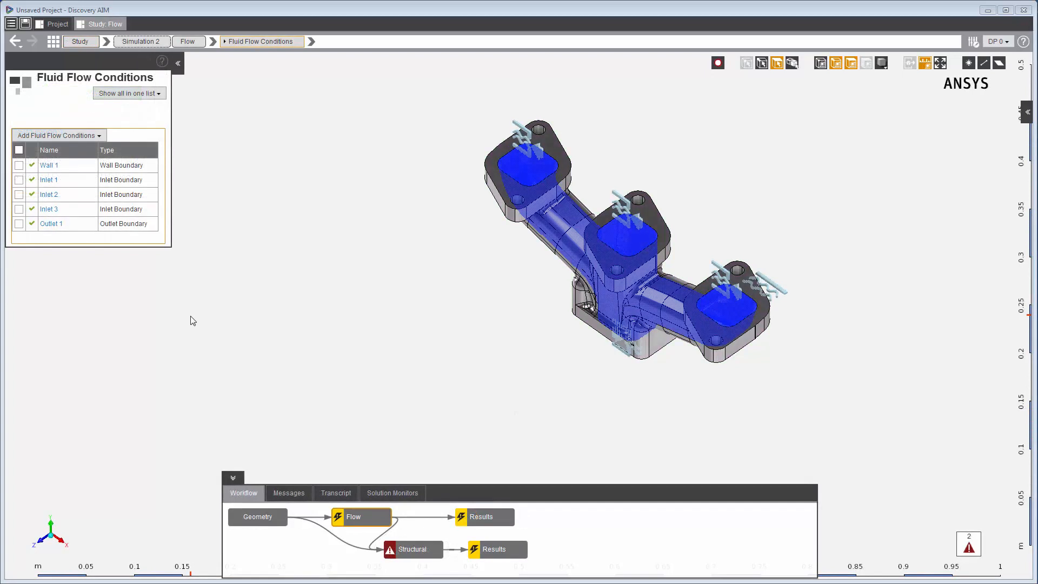
pyautogui.moveTo(92, 193)
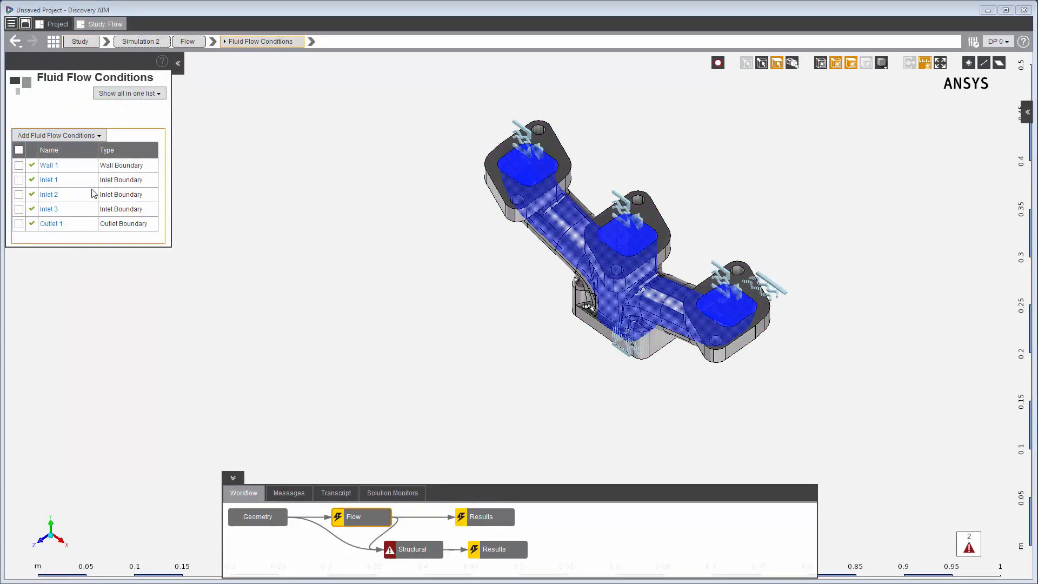
pyautogui.click(49, 180)
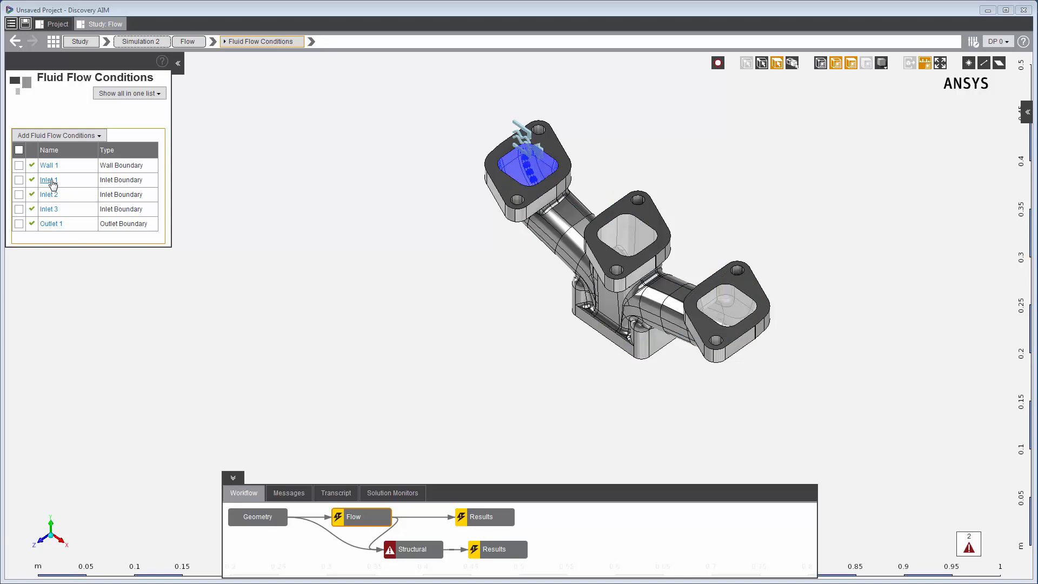
pyautogui.click(50, 195)
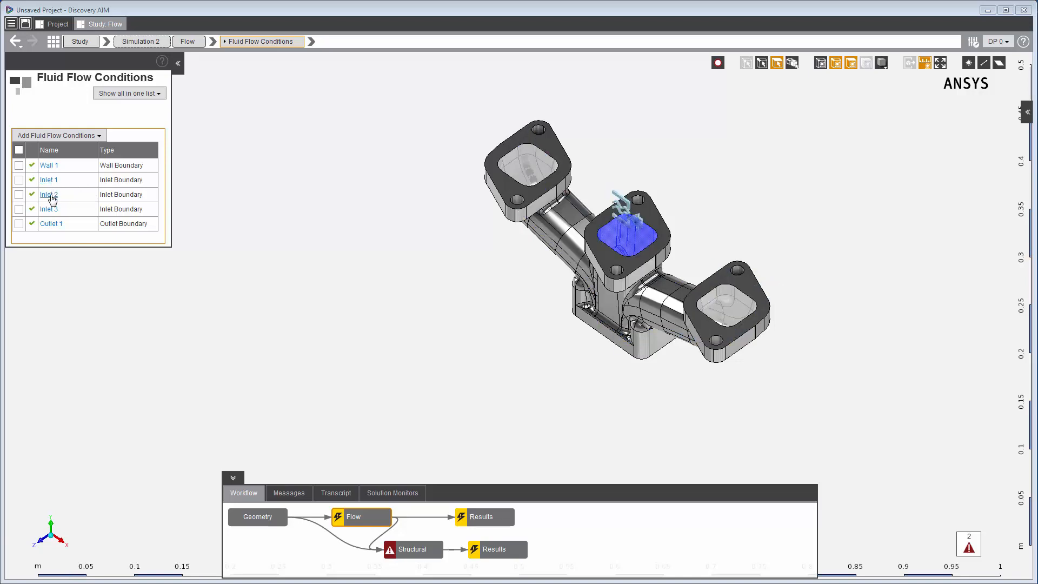
pyautogui.click(49, 209)
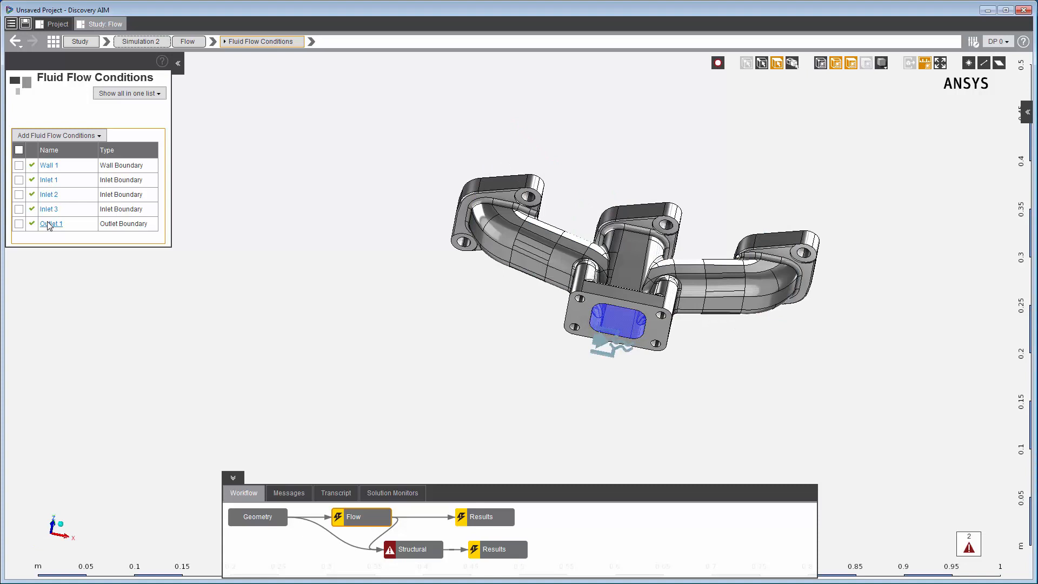
pyautogui.click(50, 165)
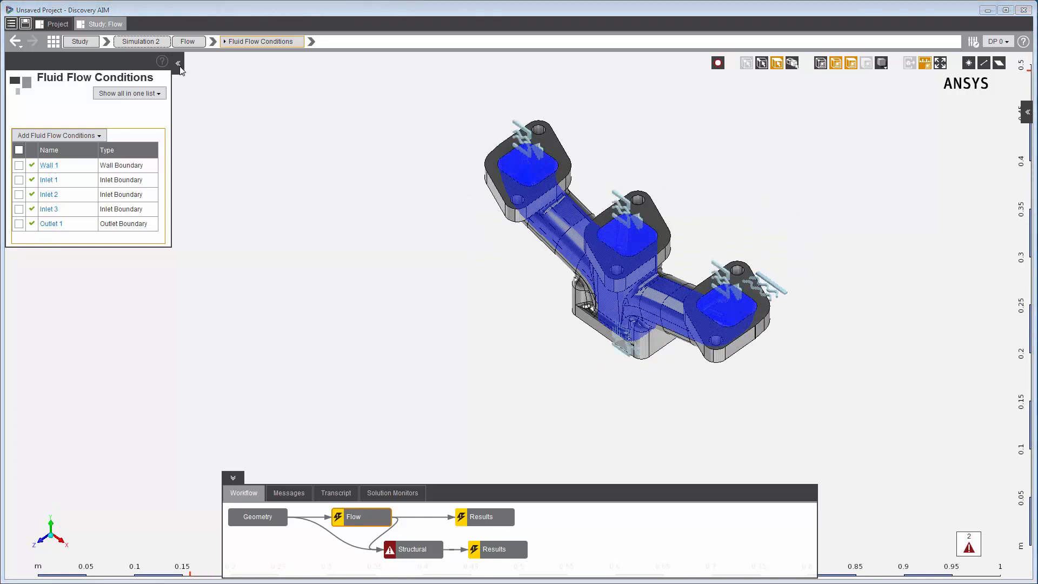
pyautogui.click(179, 62)
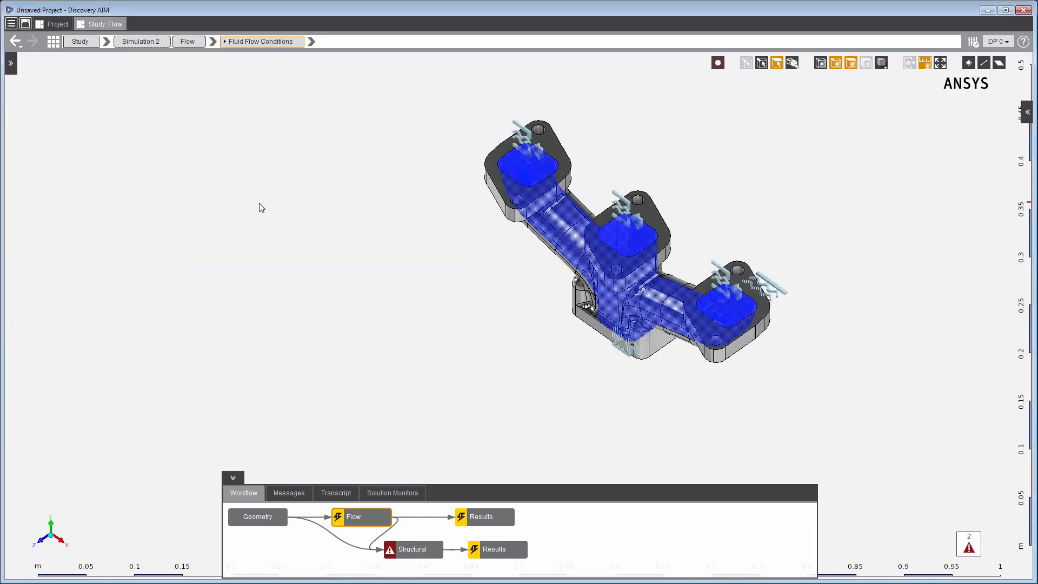
# - Add a Pressure contour result, then move to the Structural task of Simulation 2
pyautogui.rightClick(262, 207)
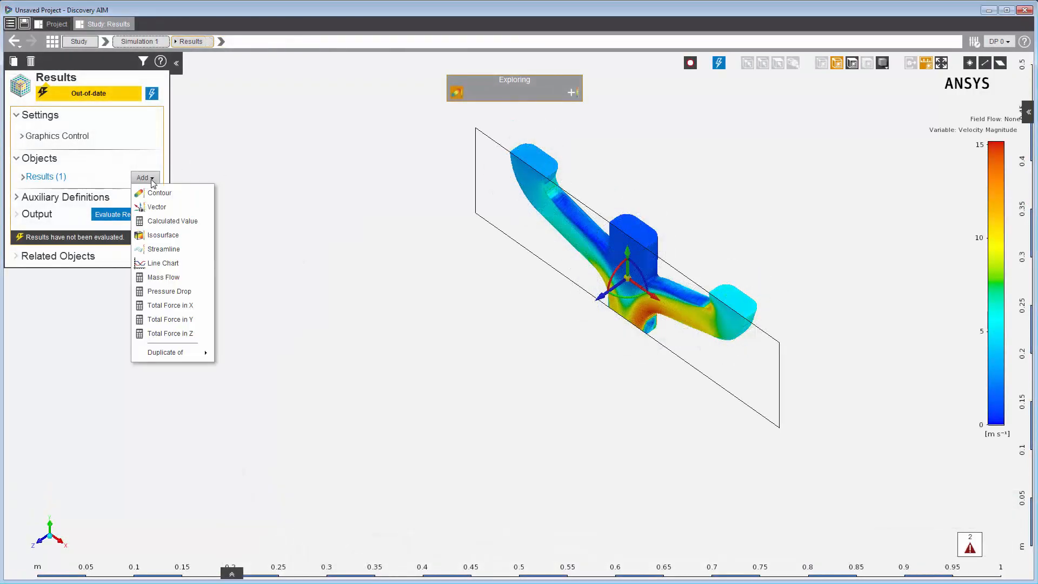
pyautogui.click(159, 193)
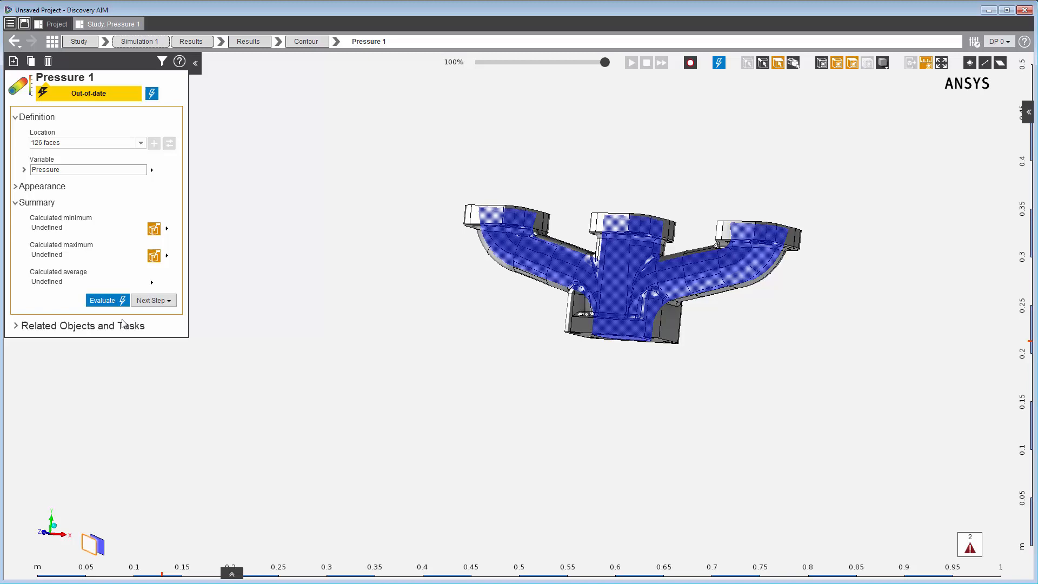
pyautogui.click(106, 301)
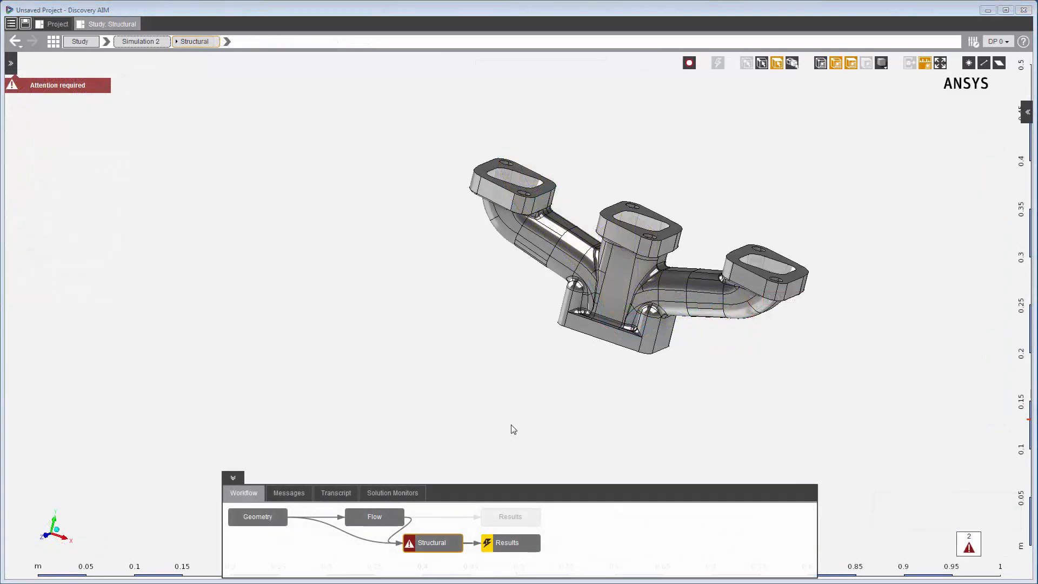
pyautogui.moveTo(442, 549)
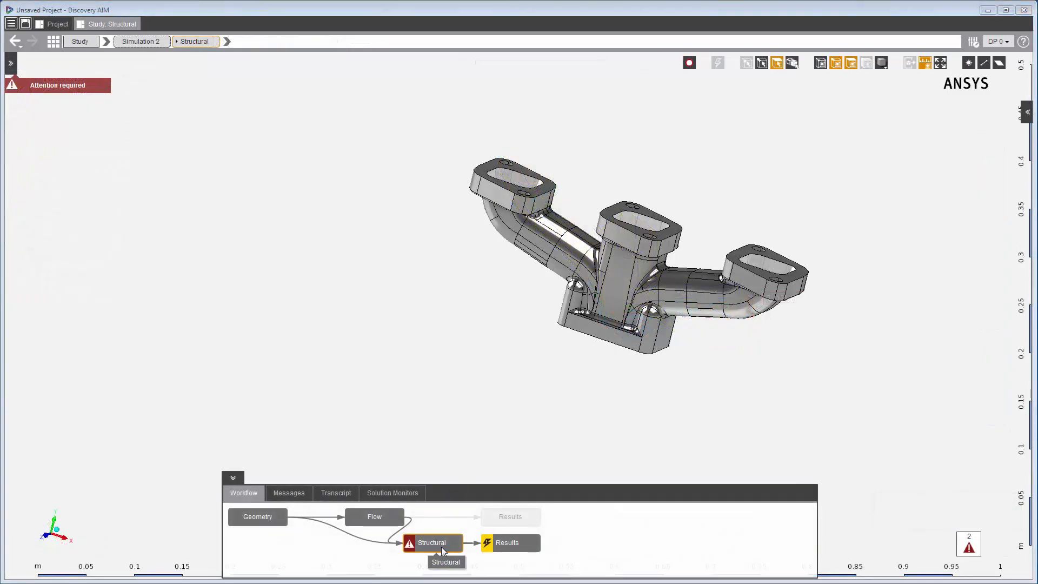
pyautogui.moveTo(416, 525)
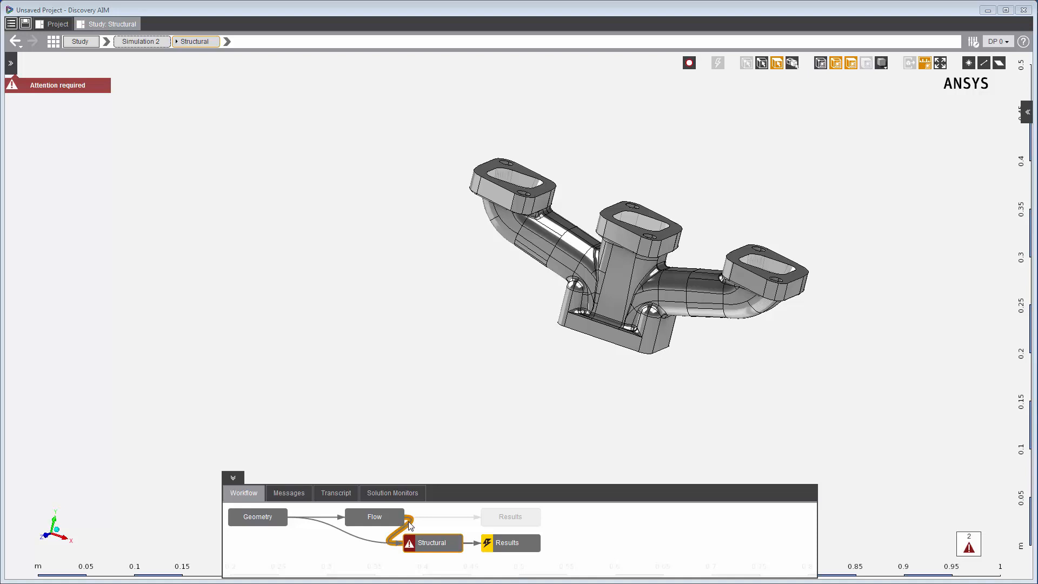
pyautogui.moveTo(417, 528)
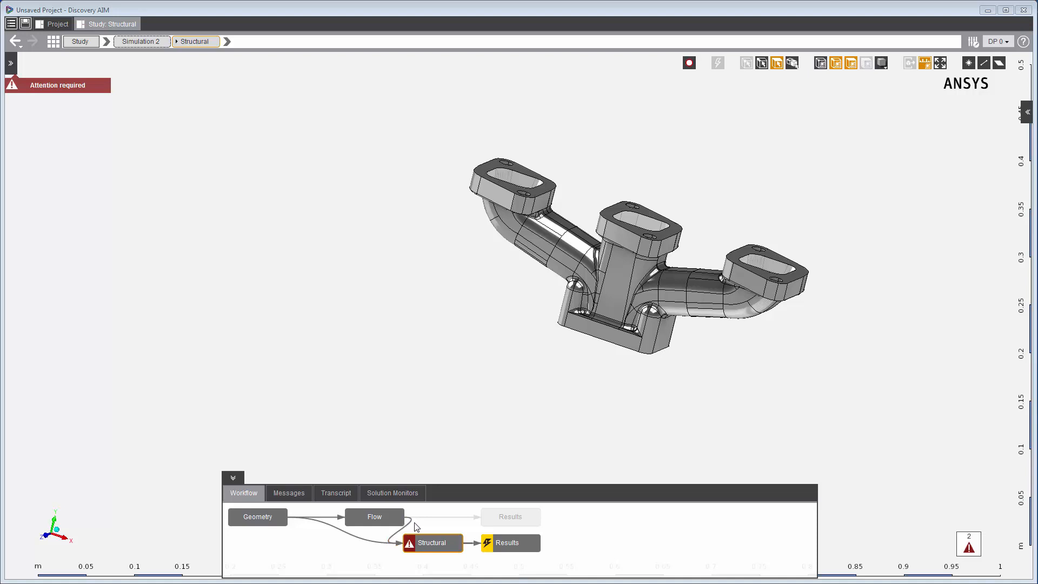
# - Show the Structural task settings with Interface Conditions flagged for attention
pyautogui.click(431, 543)
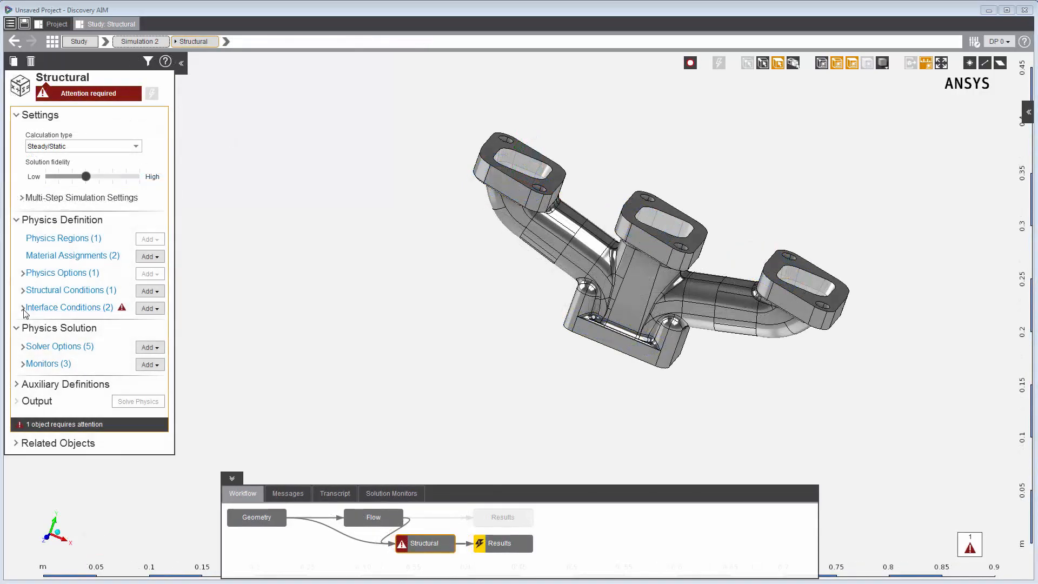
# - Set Force Transfer 1's target location to interface_solid so fluid forces map onto the solid
pyautogui.click(24, 307)
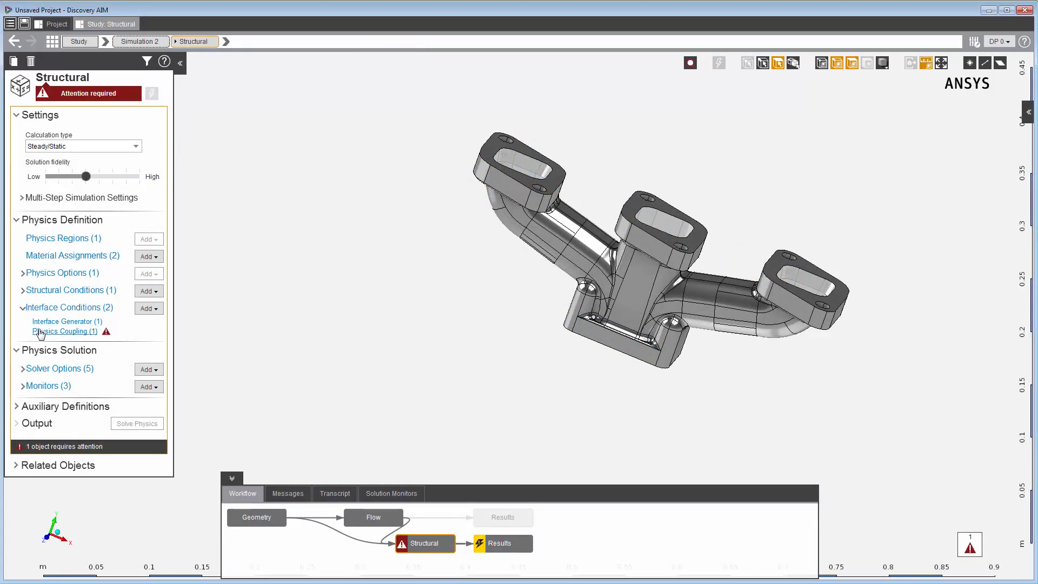
pyautogui.click(65, 332)
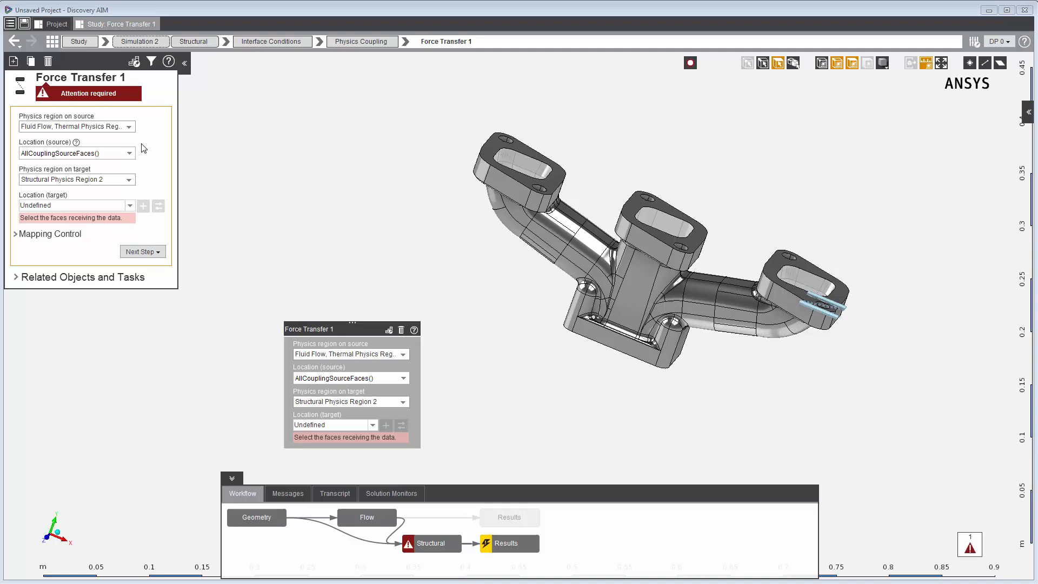
pyautogui.moveTo(134, 172)
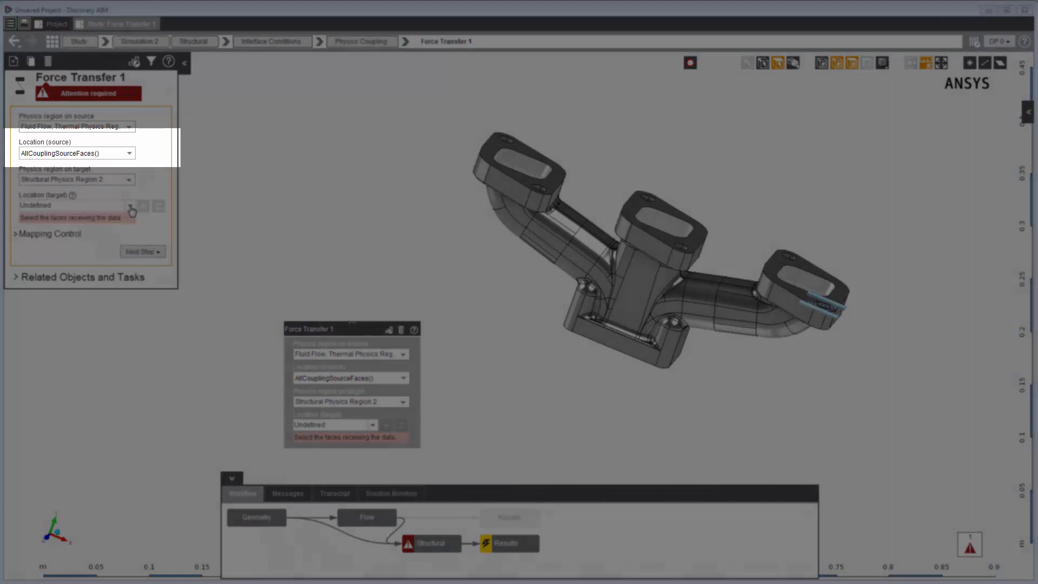
pyautogui.click(130, 206)
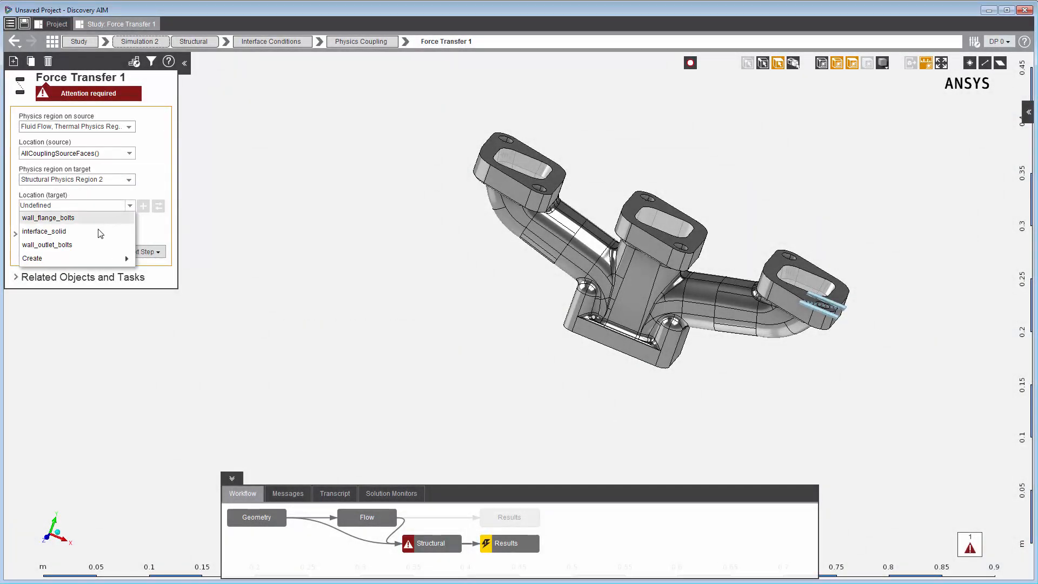
pyautogui.click(46, 232)
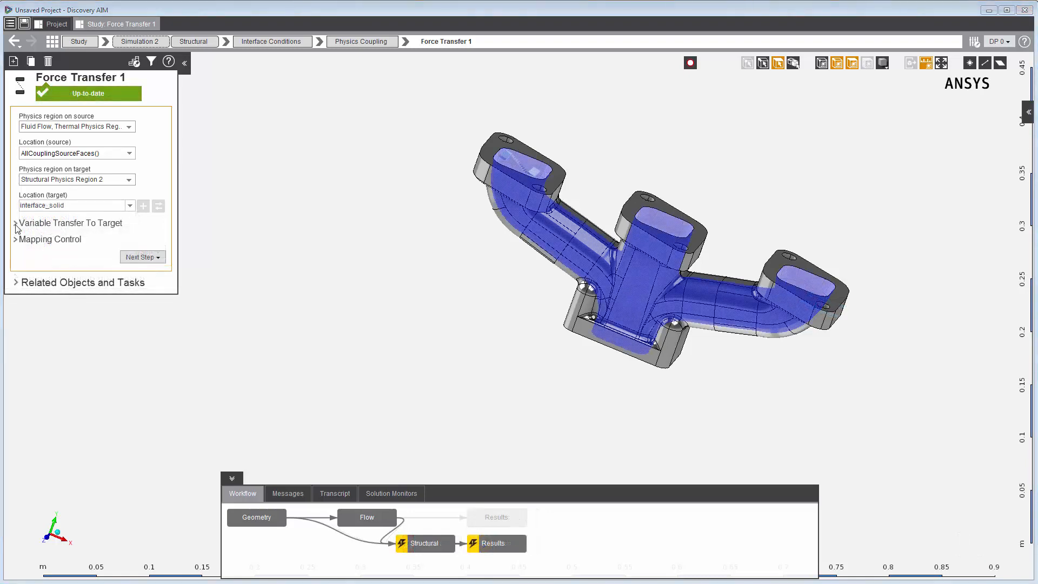
pyautogui.click(16, 222)
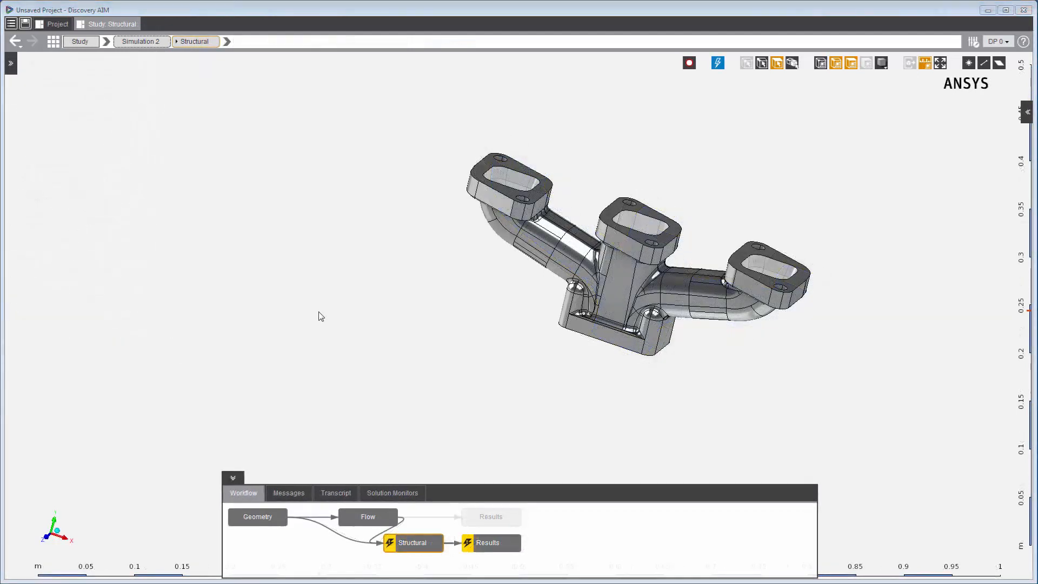
# - Solve the structural physics from the graphics-area context menu
pyautogui.rightClick(320, 316)
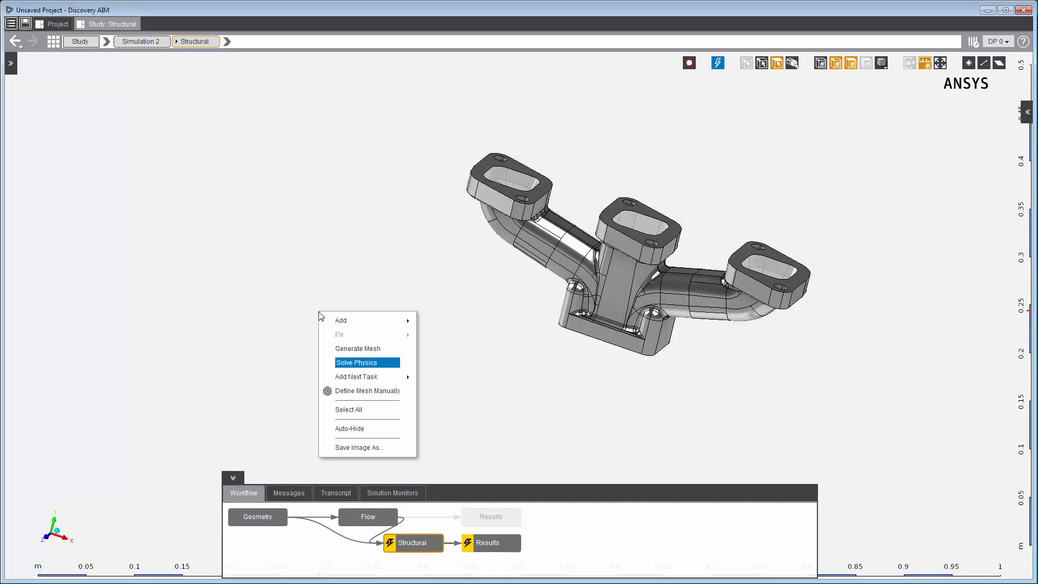
pyautogui.click(357, 363)
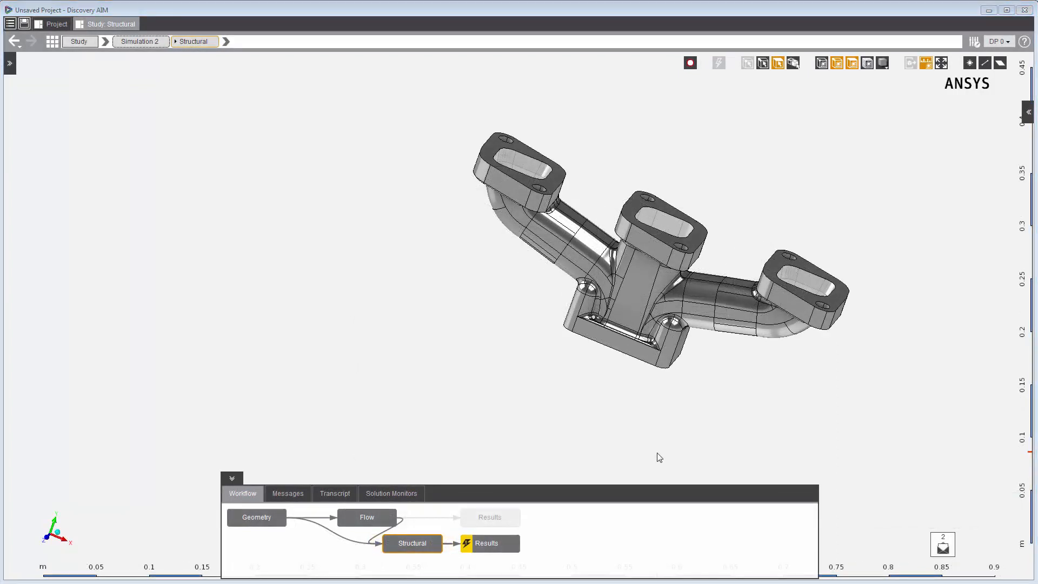
pyautogui.moveTo(552, 526)
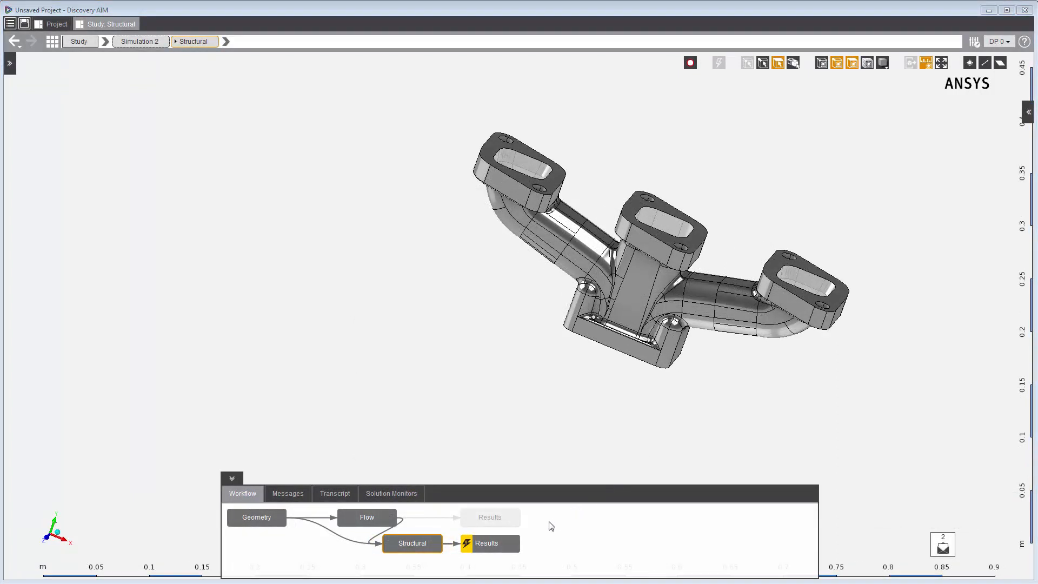
pyautogui.moveTo(513, 548)
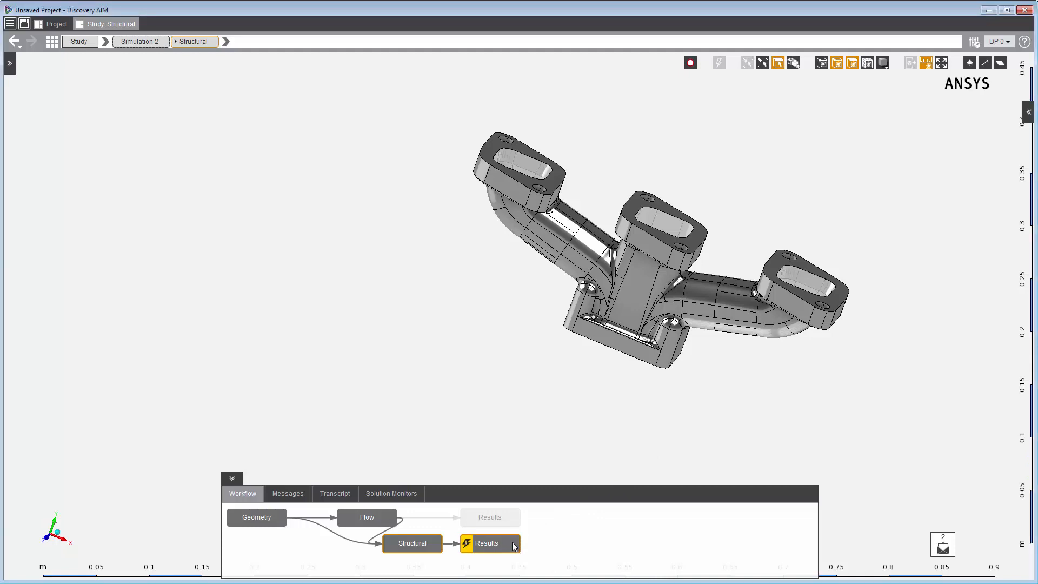
# - Evaluate the structural results showing the displacement contour and list available results
pyautogui.click(487, 543)
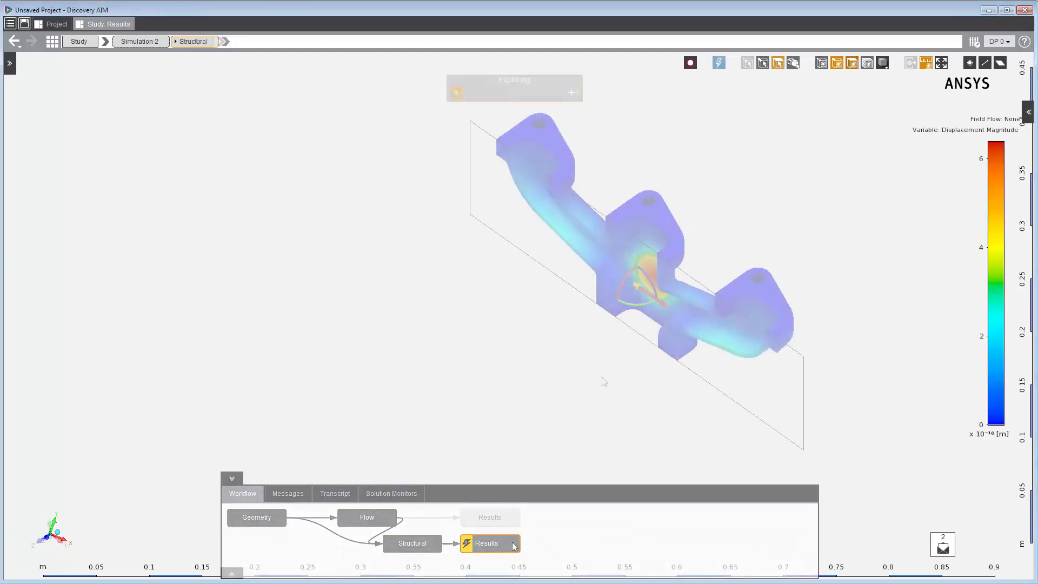
pyautogui.click(488, 543)
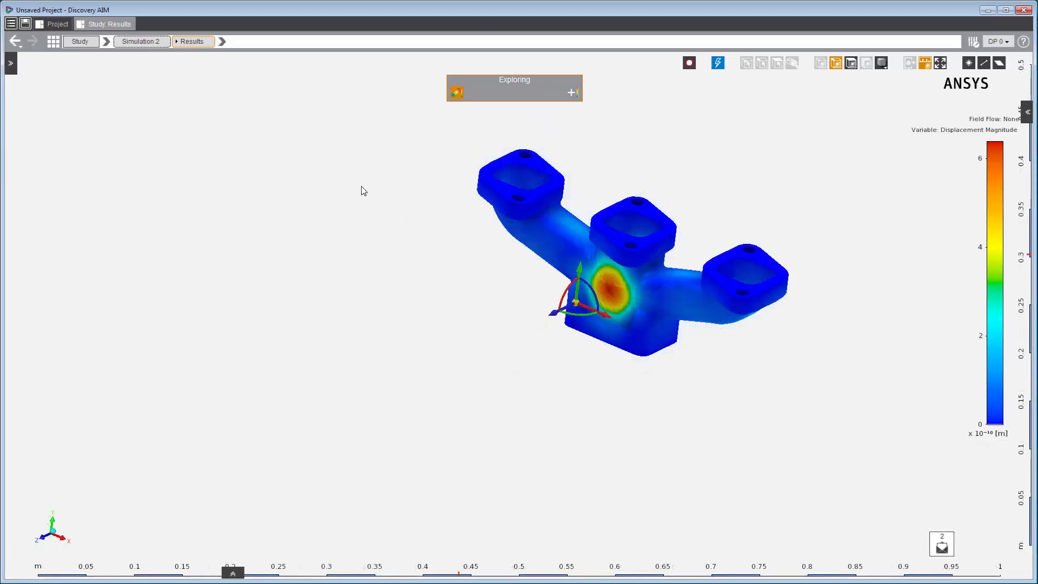
pyautogui.click(227, 41)
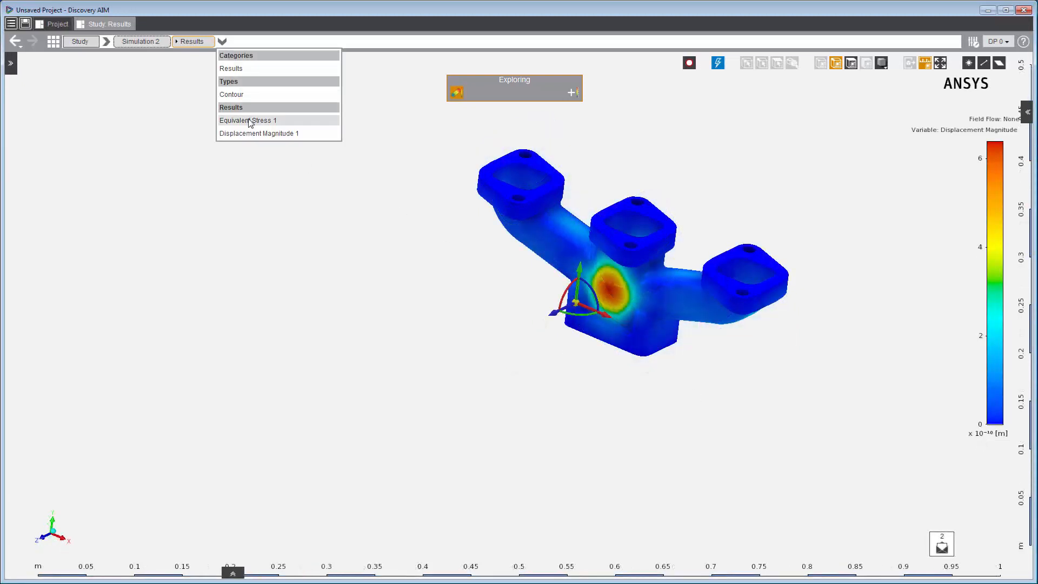
# - Display the Equivalent Stress 1 contour and probe the high-stress spot on the manifold
pyautogui.click(247, 121)
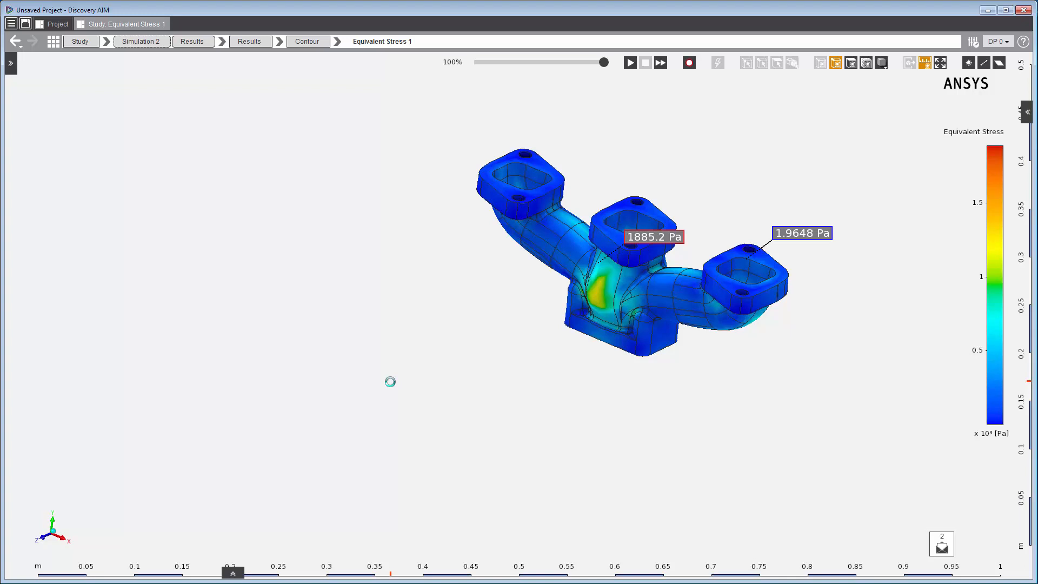
pyautogui.moveTo(480, 317)
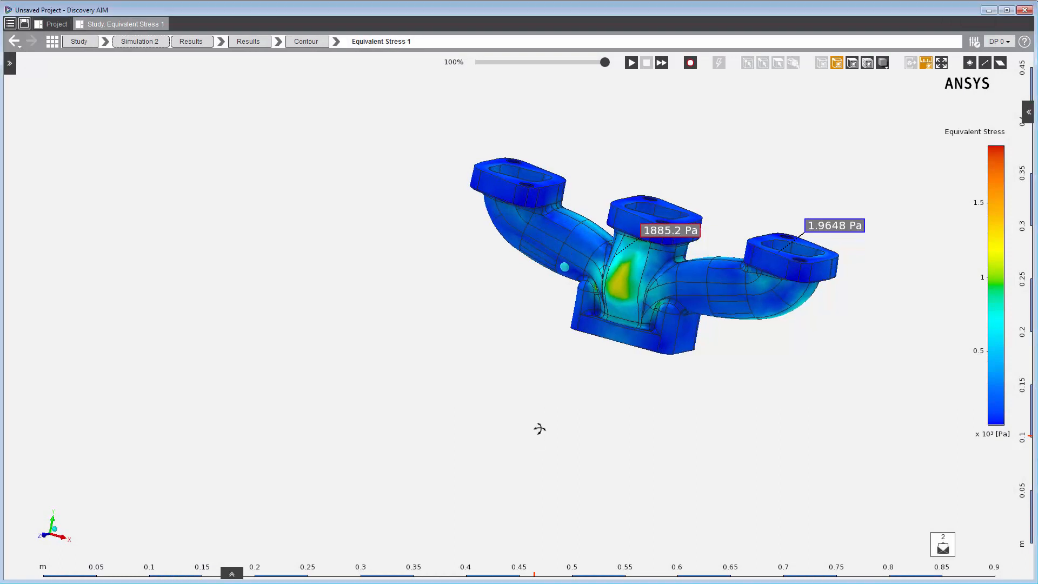
pyautogui.moveTo(539, 428); pyautogui.dragTo(581, 371)
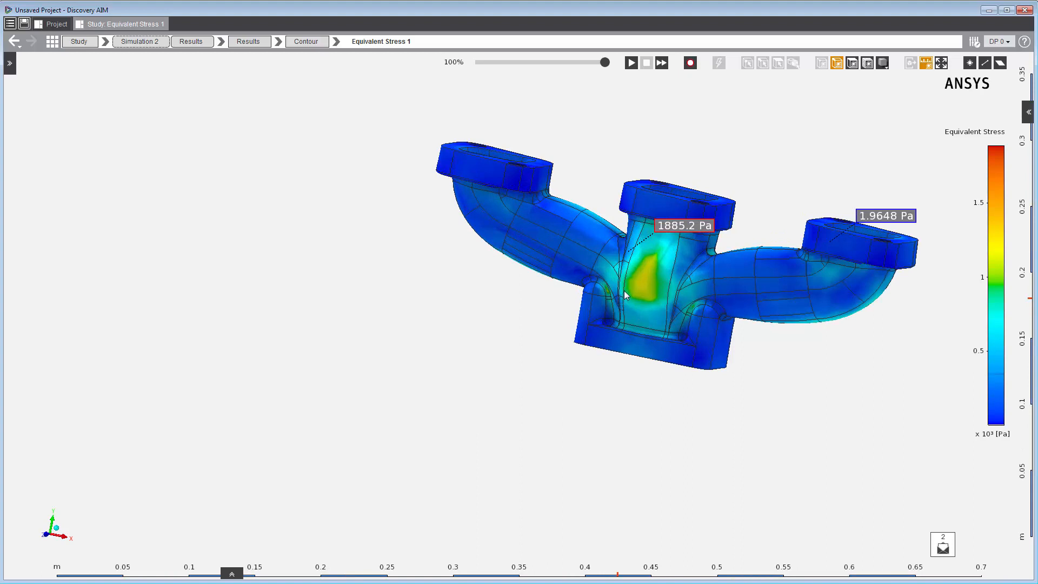
pyautogui.click(638, 292)
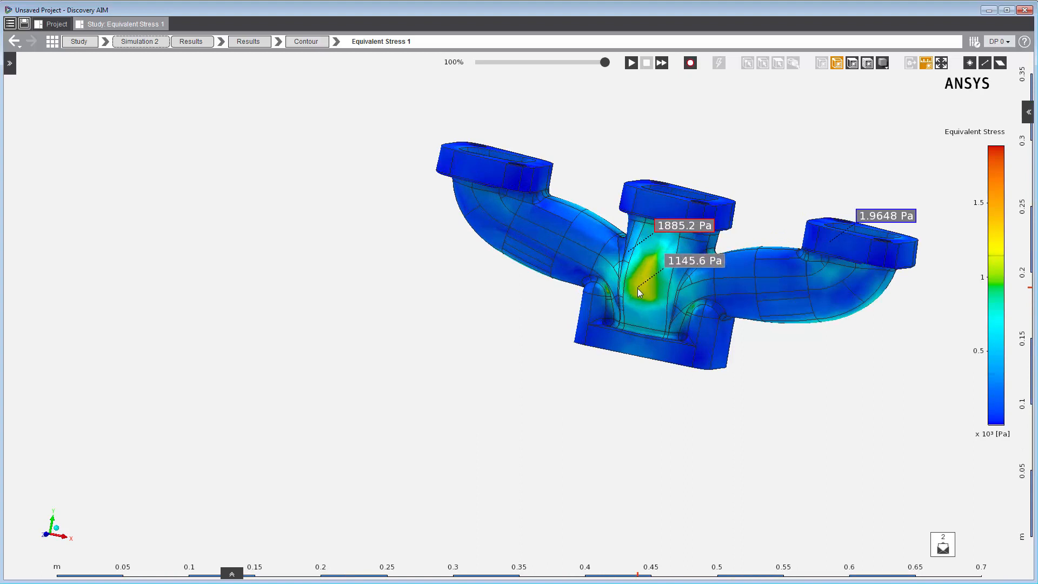